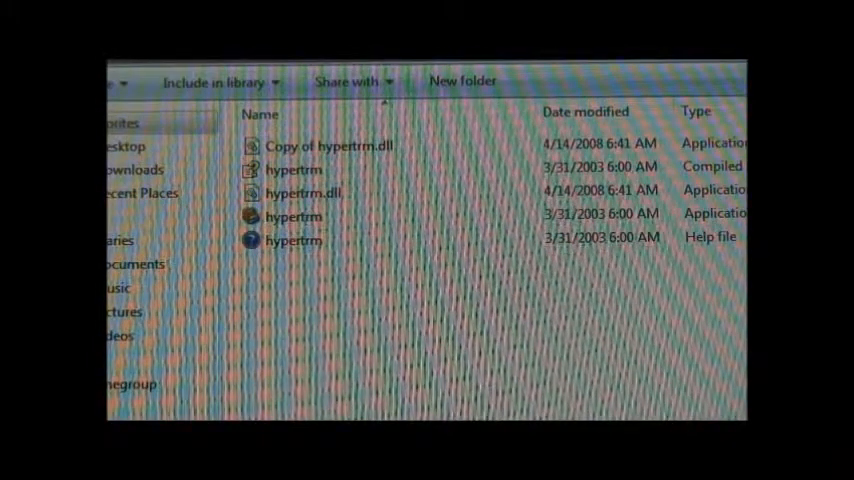
Launch HyperTerminal by running the hypertrm application from its folder
double_click(294, 216)
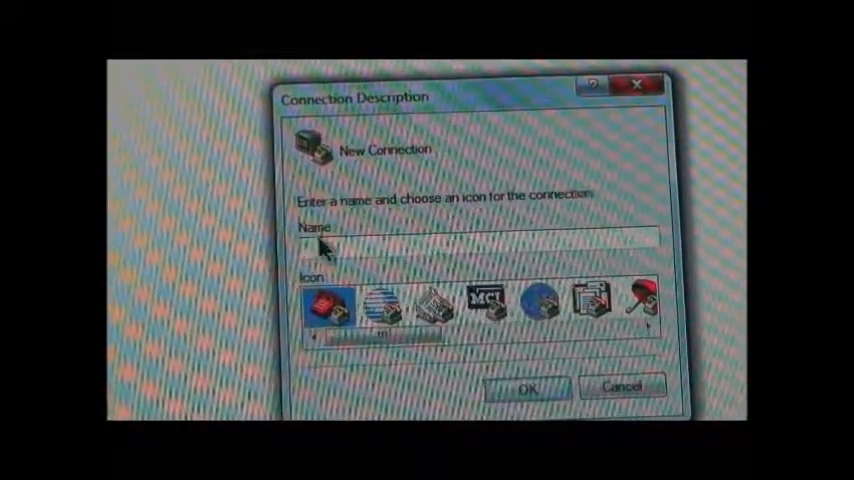
Name the new connection 'Rb' and confirm it
text(R)
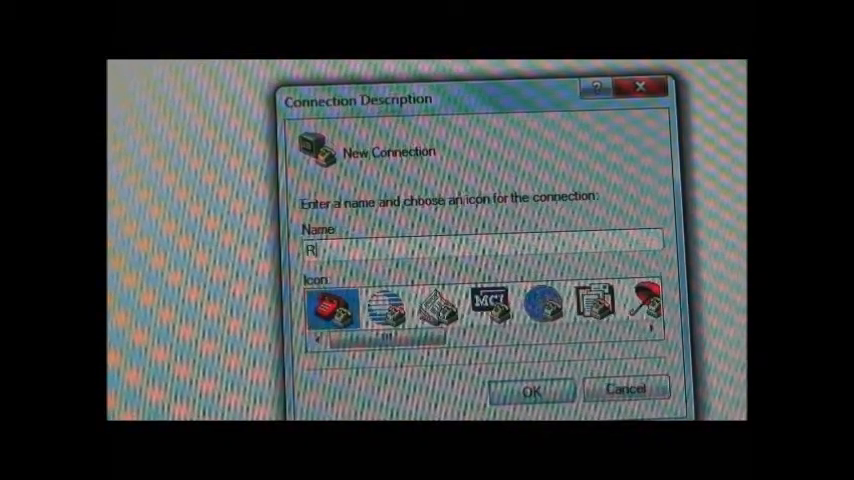
click(532, 388)
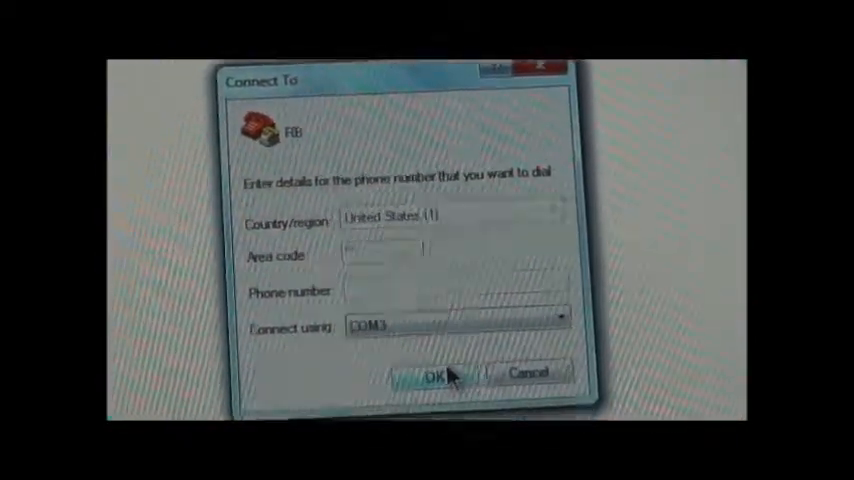
Accept COM3 as the port for the Rb connection
click(432, 372)
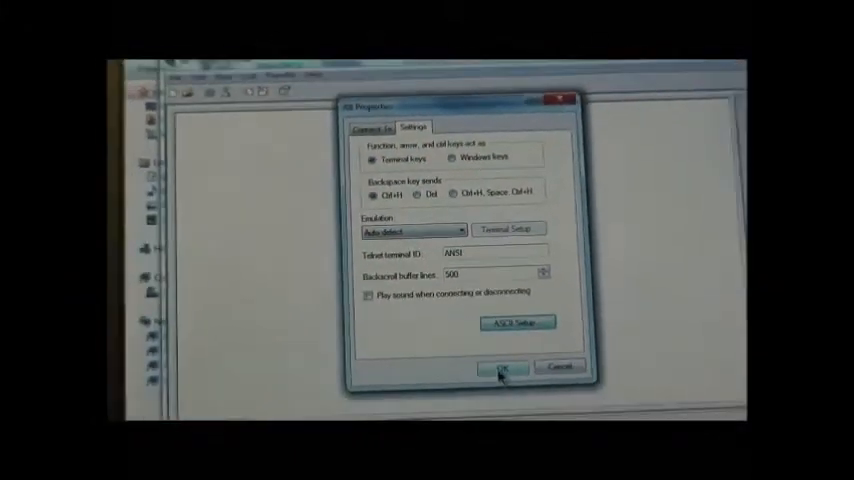
Keep Auto detect emulation with the 500-line backscroll buffer and apply the settings
click(500, 370)
text(S)
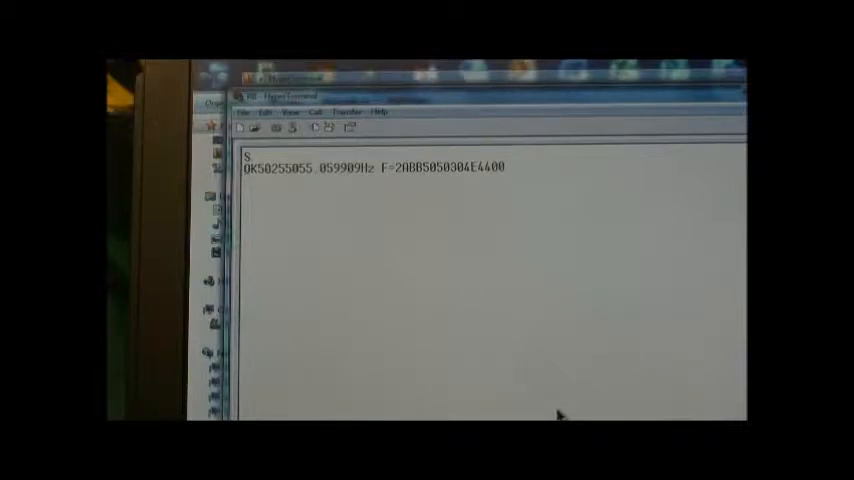